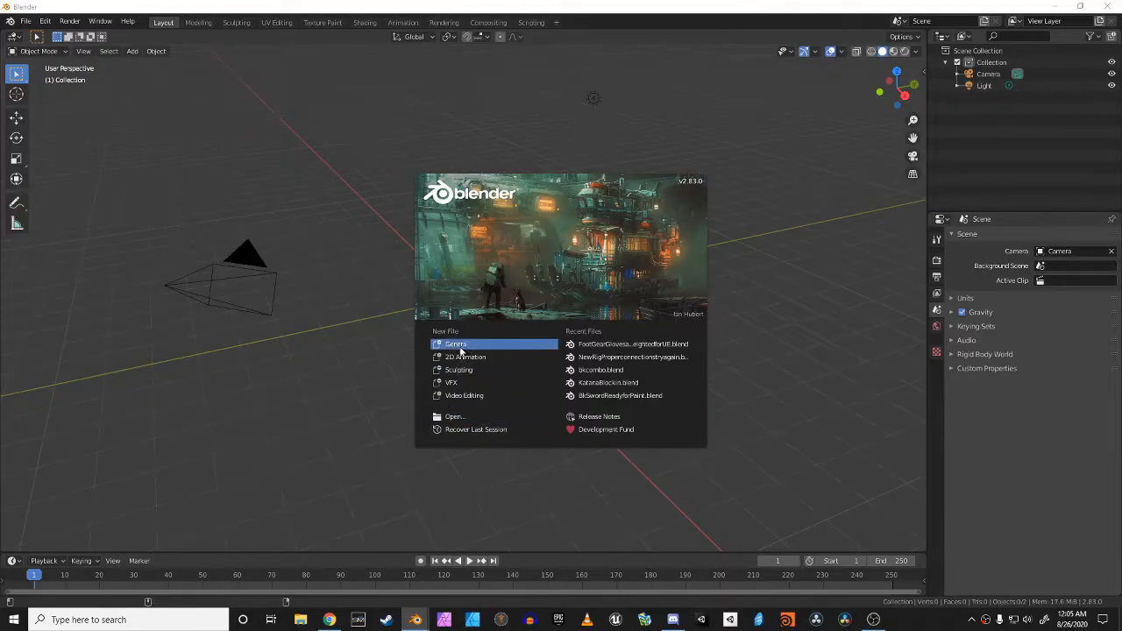
{"action": "mouse_move", "coordinate": [456, 344]}
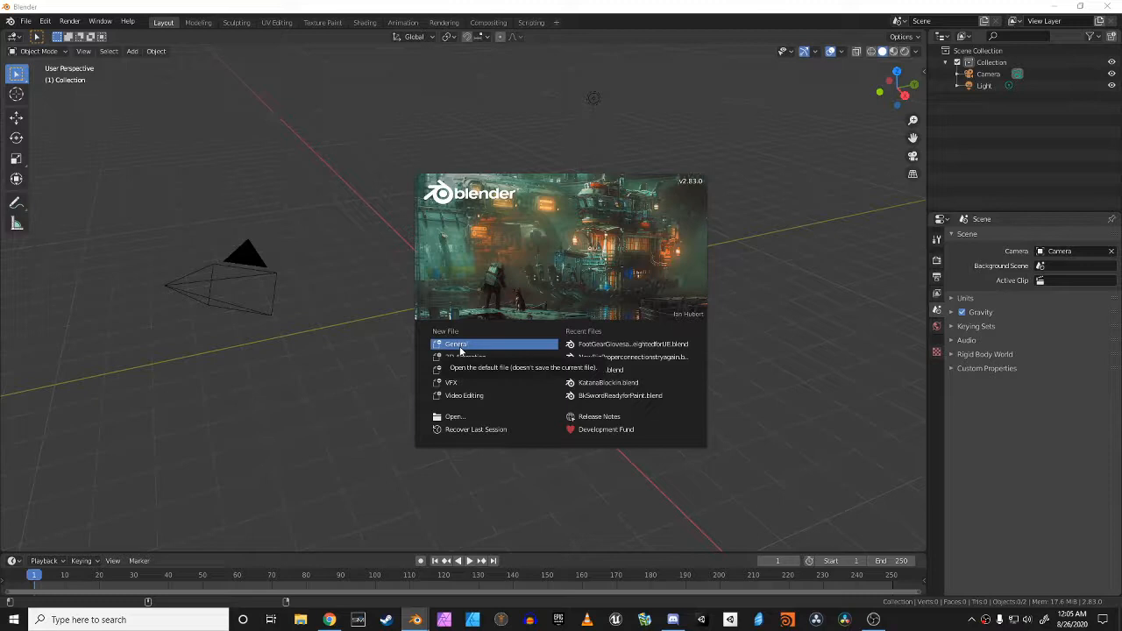
Start a new General project from the splash screen
{"action": "left_click", "coordinate": [459, 351]}
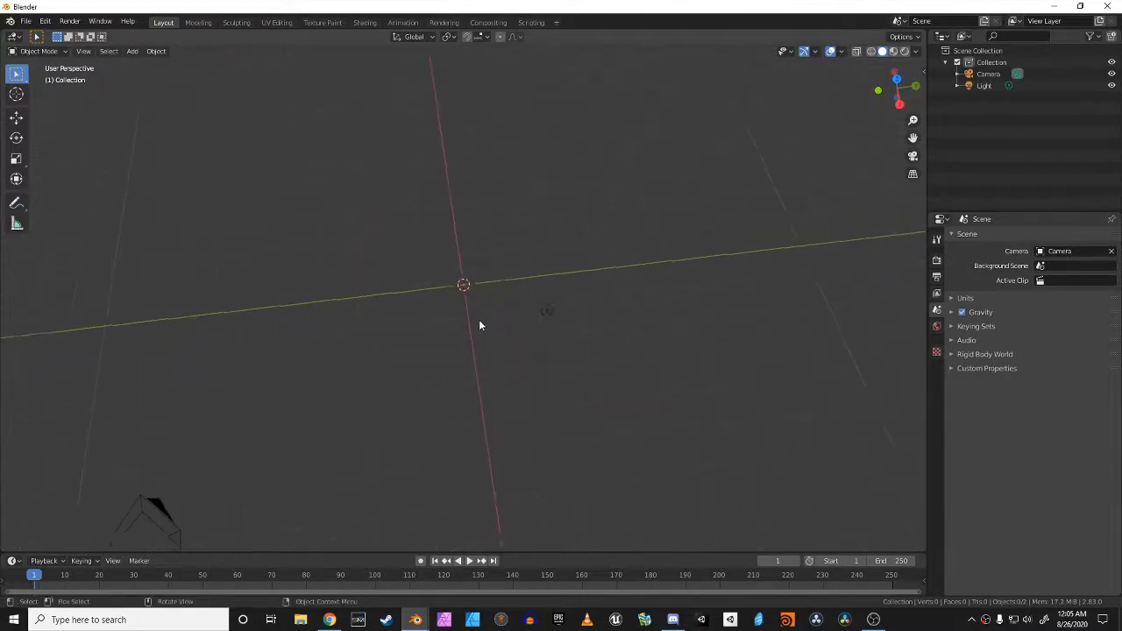
Add a cube and scale it along Y into a long thin body bar
{"action": "left_click_drag", "start_coordinate": [481, 324], "coordinate": [540, 379]}
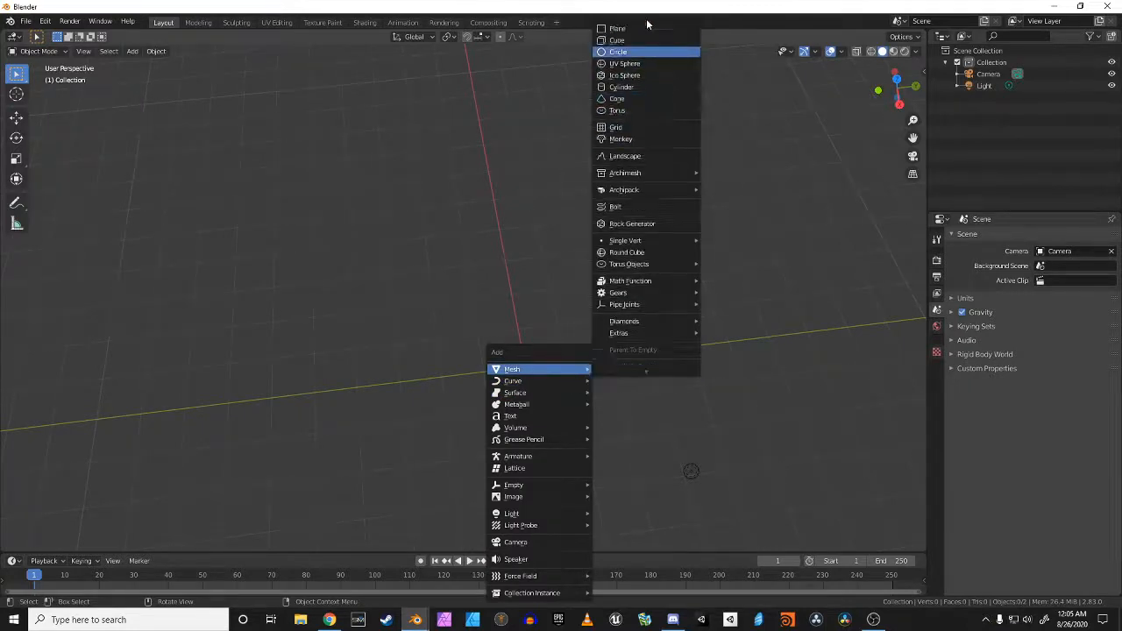
{"action": "left_click", "coordinate": [617, 40]}
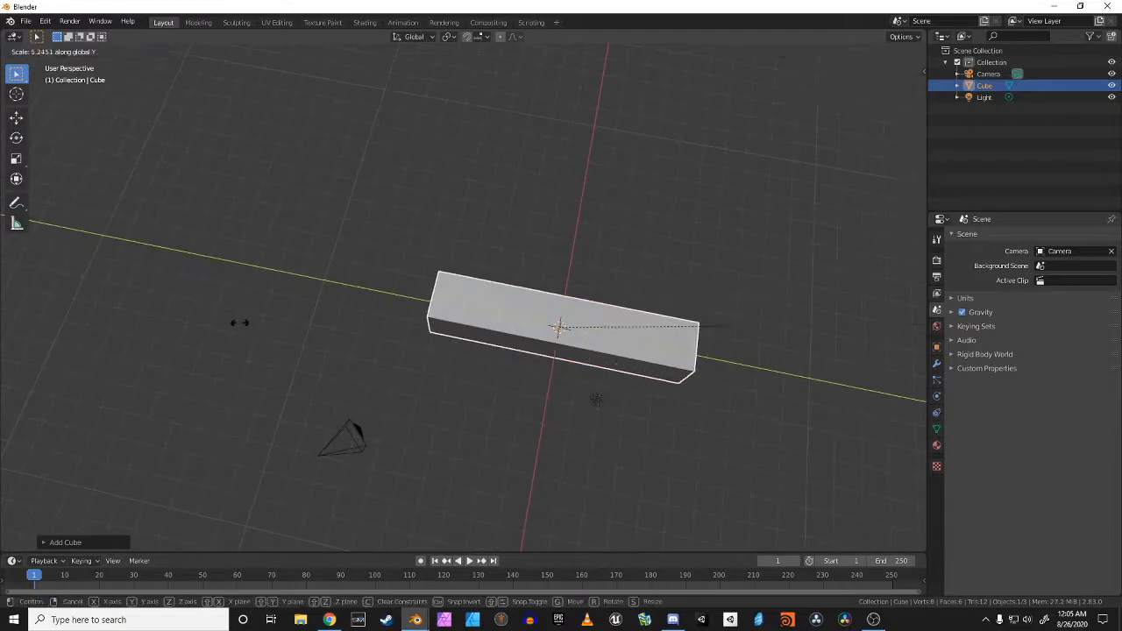
{"action": "left_click", "coordinate": [325, 330]}
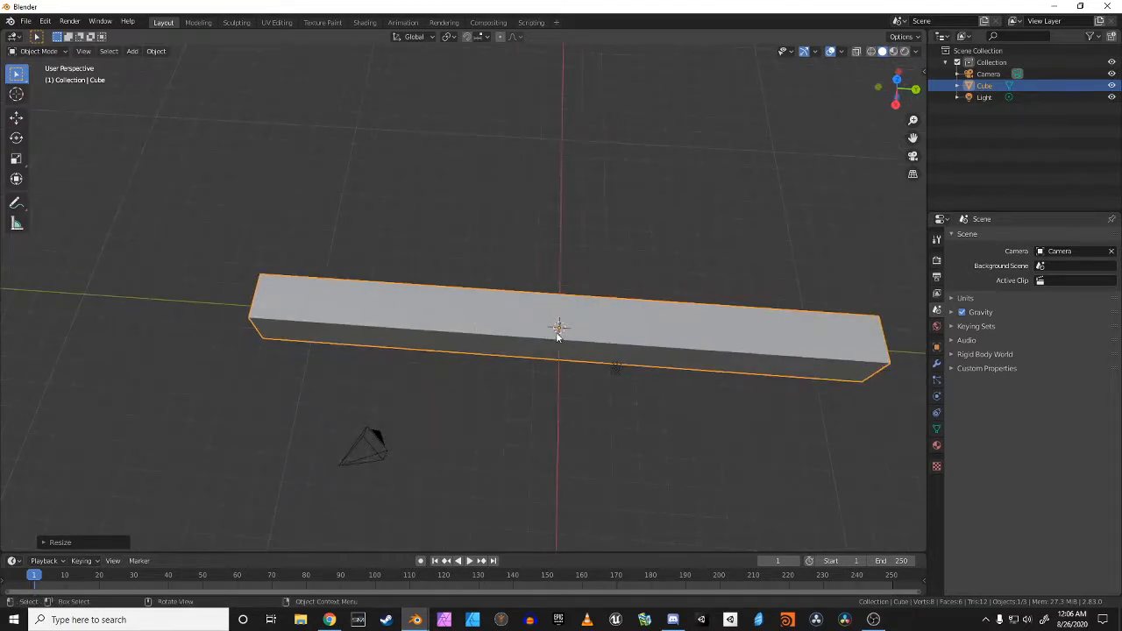
Duplicate the body bar into three leg bars crossing it, spaced along its length
{"action": "key", "text": "shift+d"}
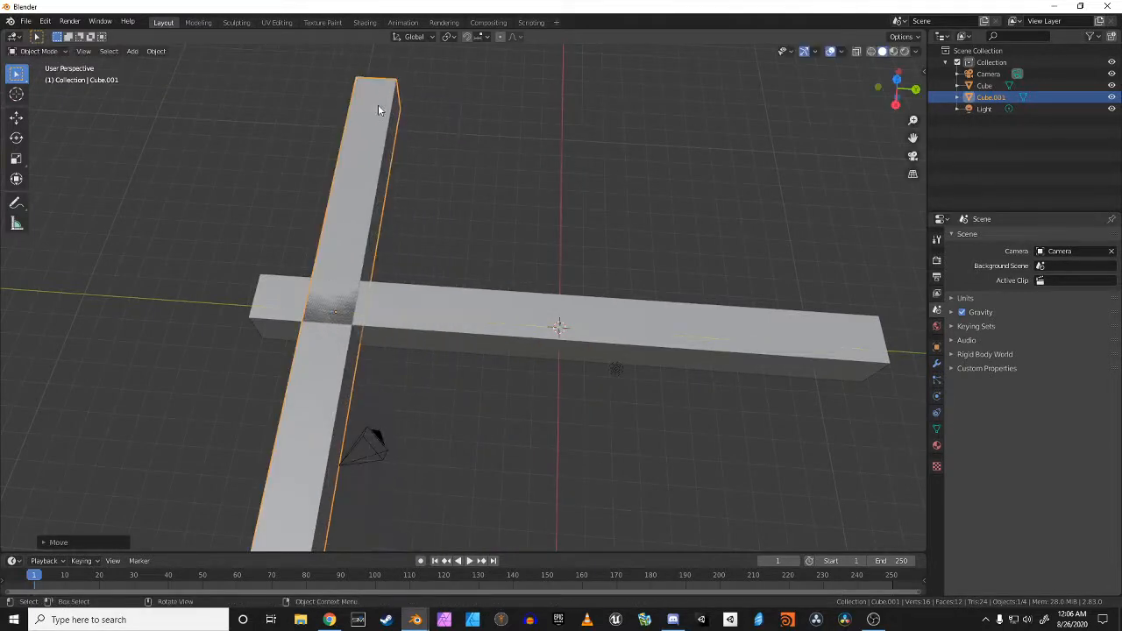
{"action": "mouse_move", "coordinate": [333, 517]}
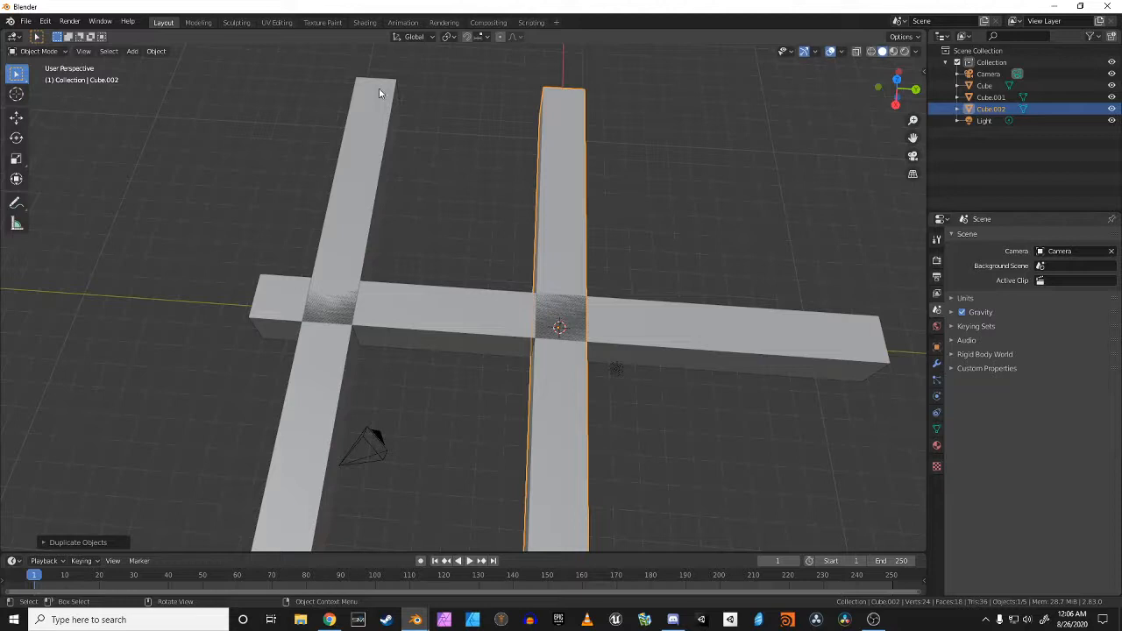
{"action": "mouse_move", "coordinate": [593, 318]}
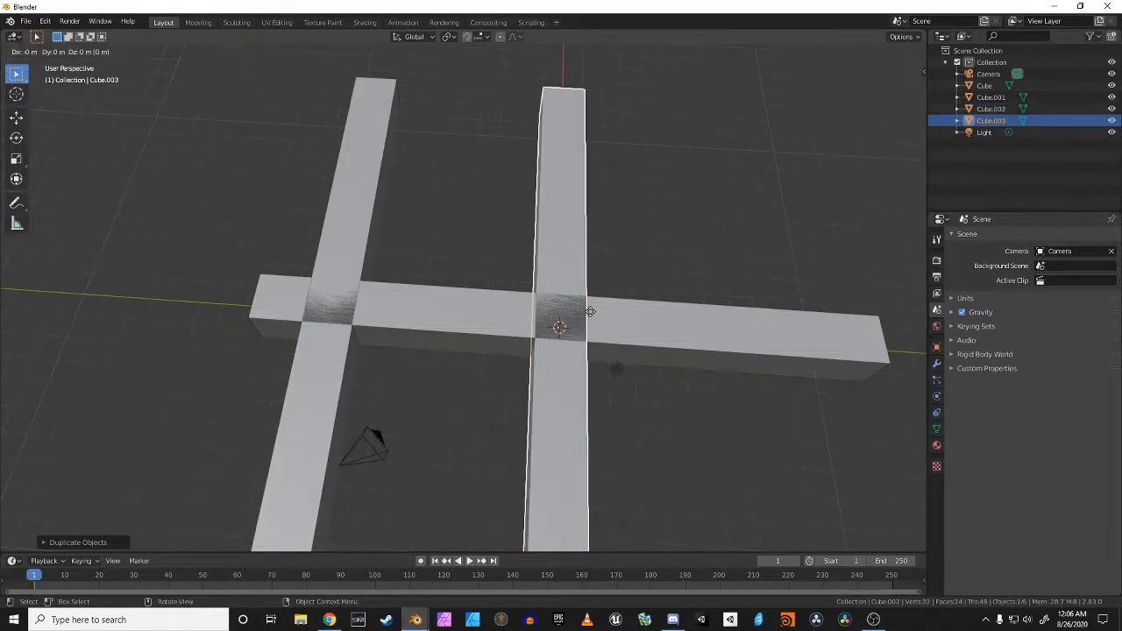
{"action": "left_click_drag", "start_coordinate": [561, 316], "coordinate": [669, 296]}
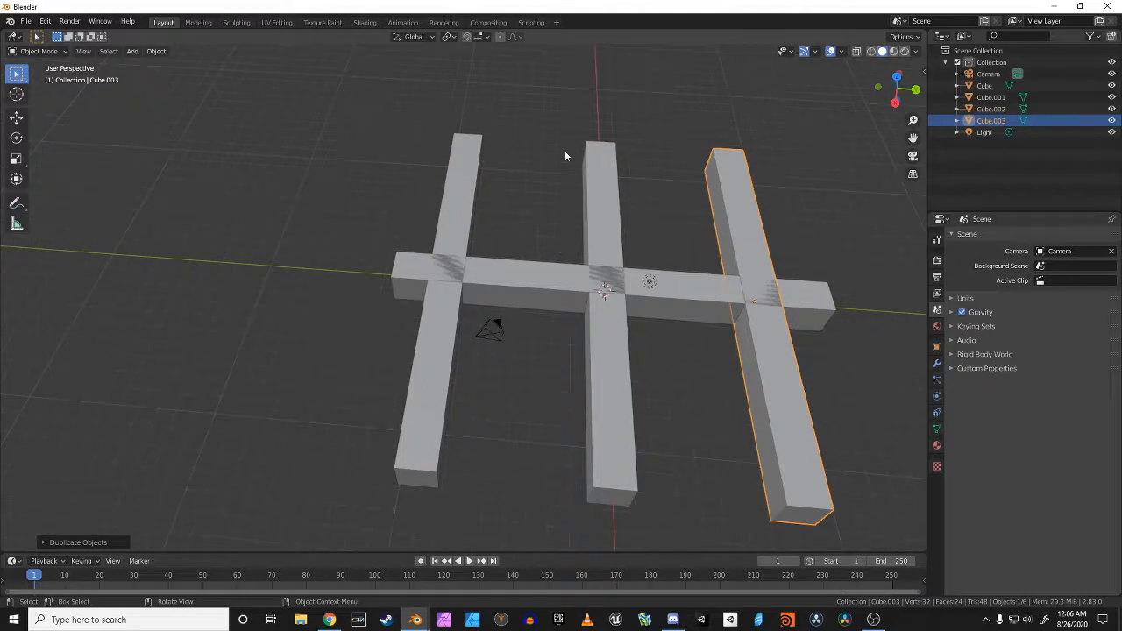
{"action": "left_click", "coordinate": [435, 330]}
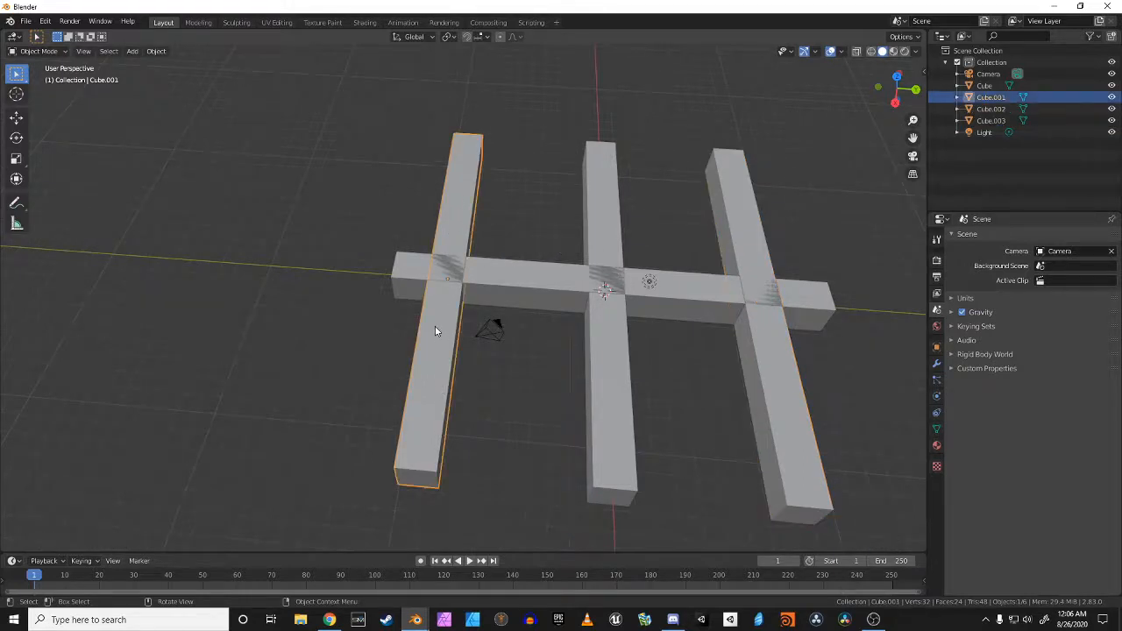
Tilt the left leg bar diagonally across the body for the first swing pose
{"action": "key", "text": "g"}
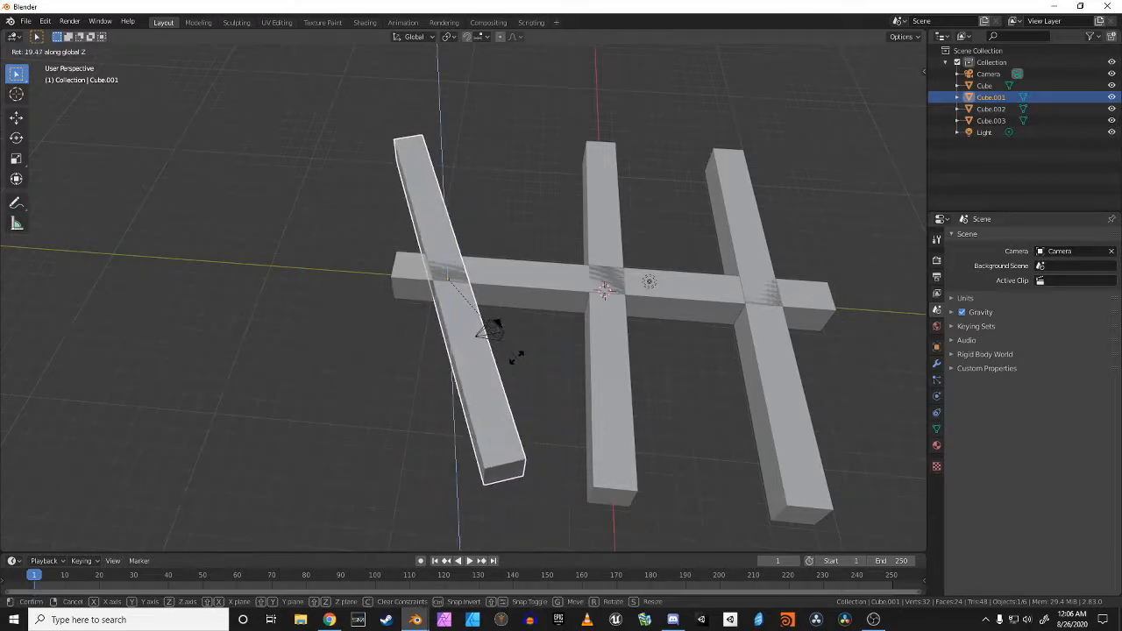
{"action": "left_click", "coordinate": [507, 386]}
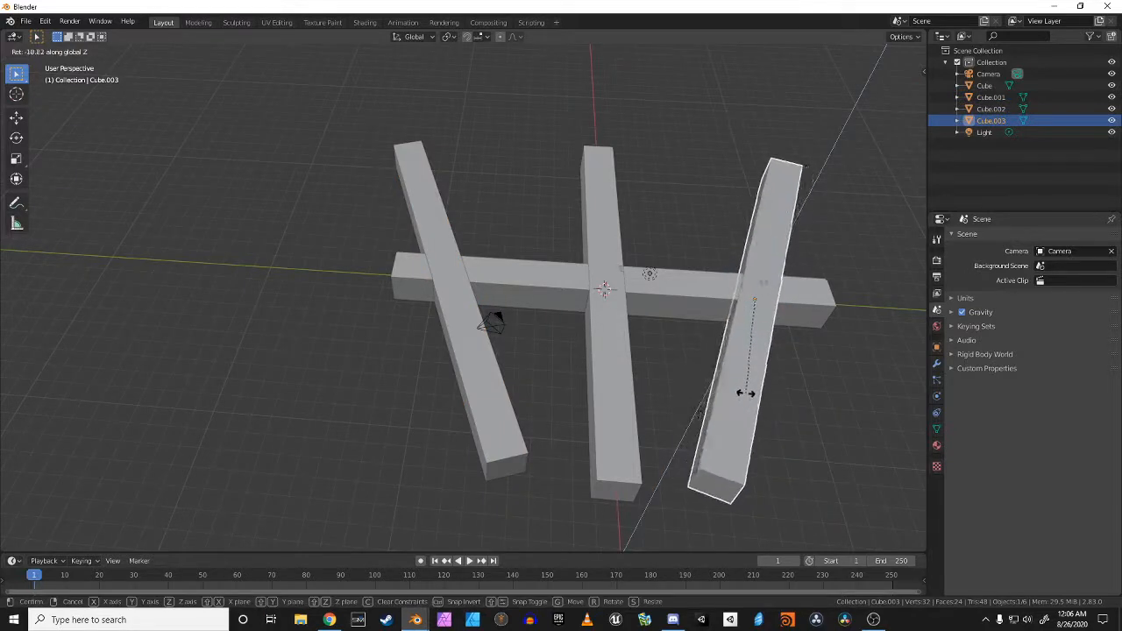
{"action": "mouse_move", "coordinate": [758, 389]}
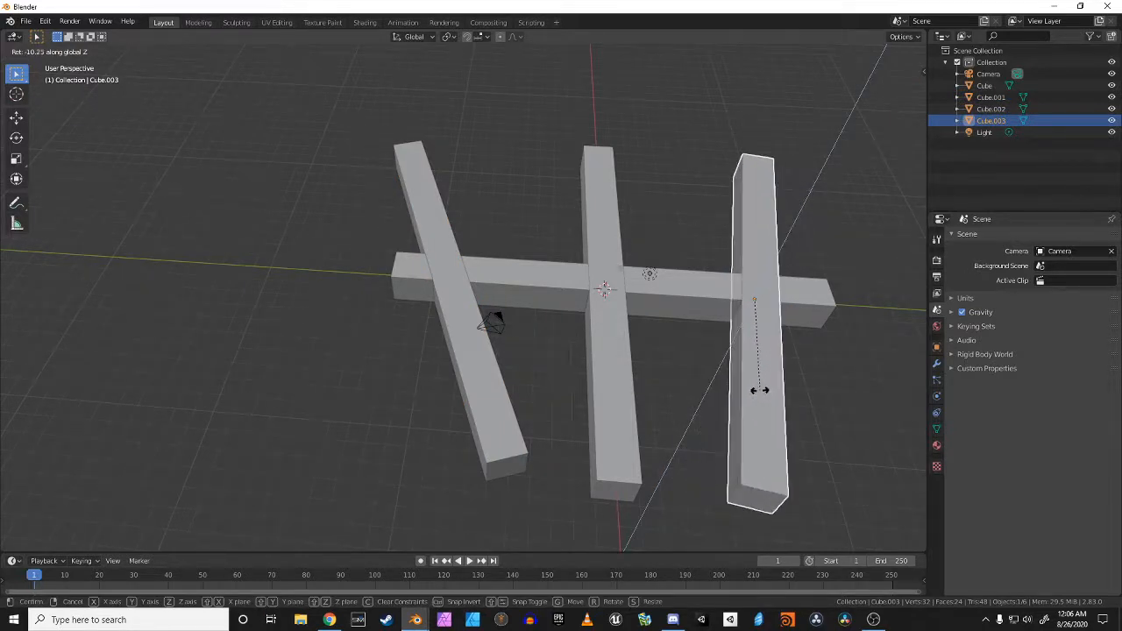
{"action": "mouse_move", "coordinate": [745, 386]}
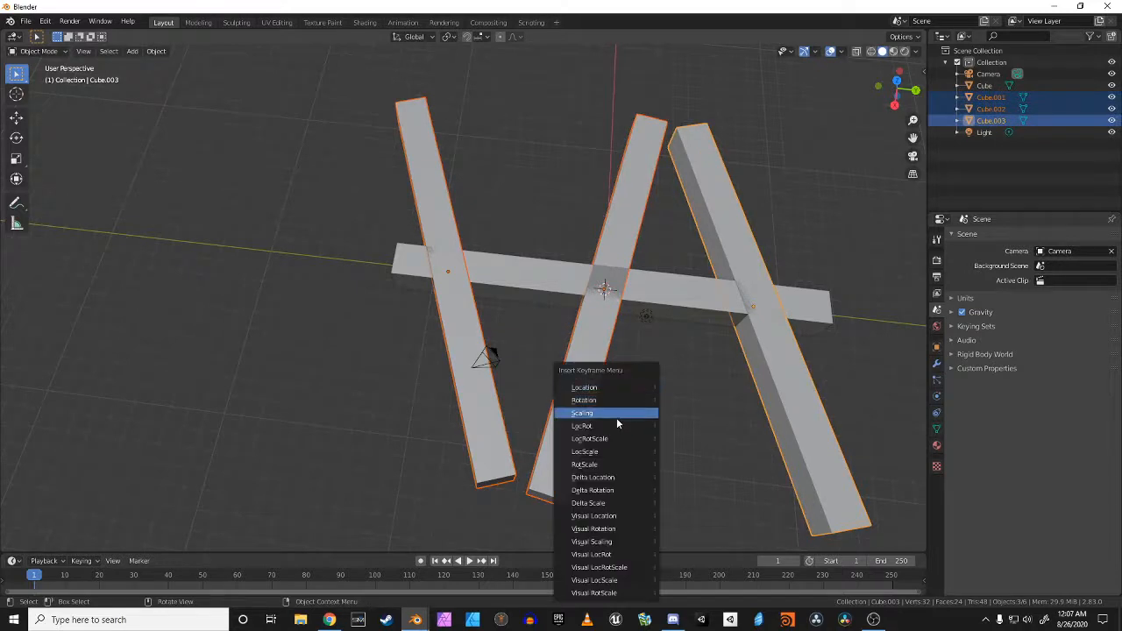
Keyframe the starting leg pose, then at frame 10 tilt the middle leg for the second pose
{"action": "left_click", "coordinate": [583, 414]}
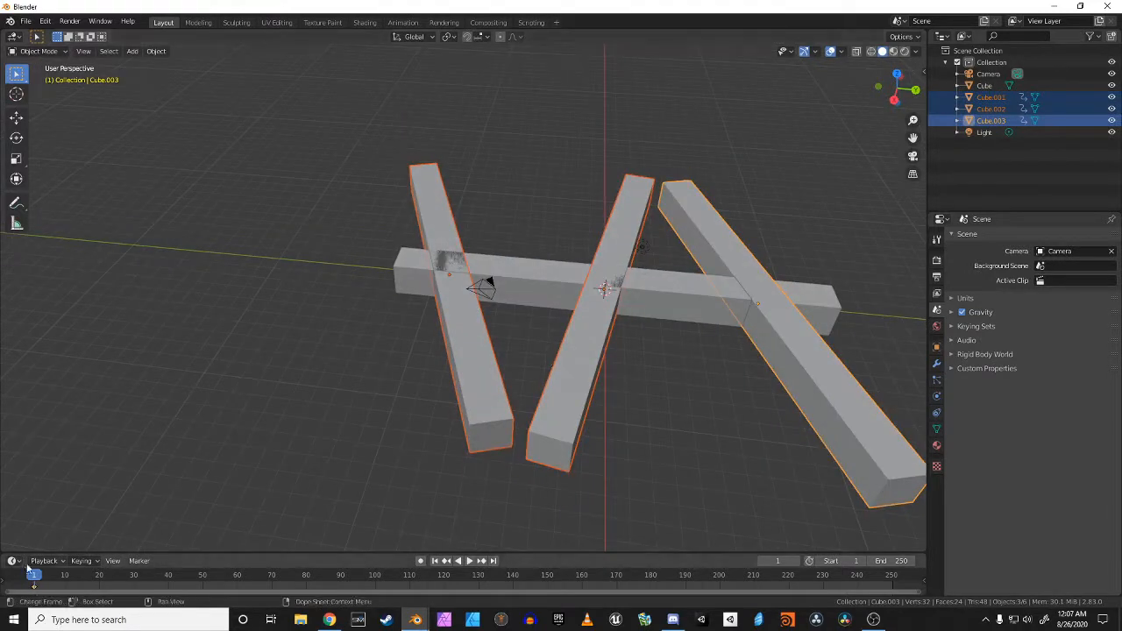
{"action": "left_click", "coordinate": [67, 575]}
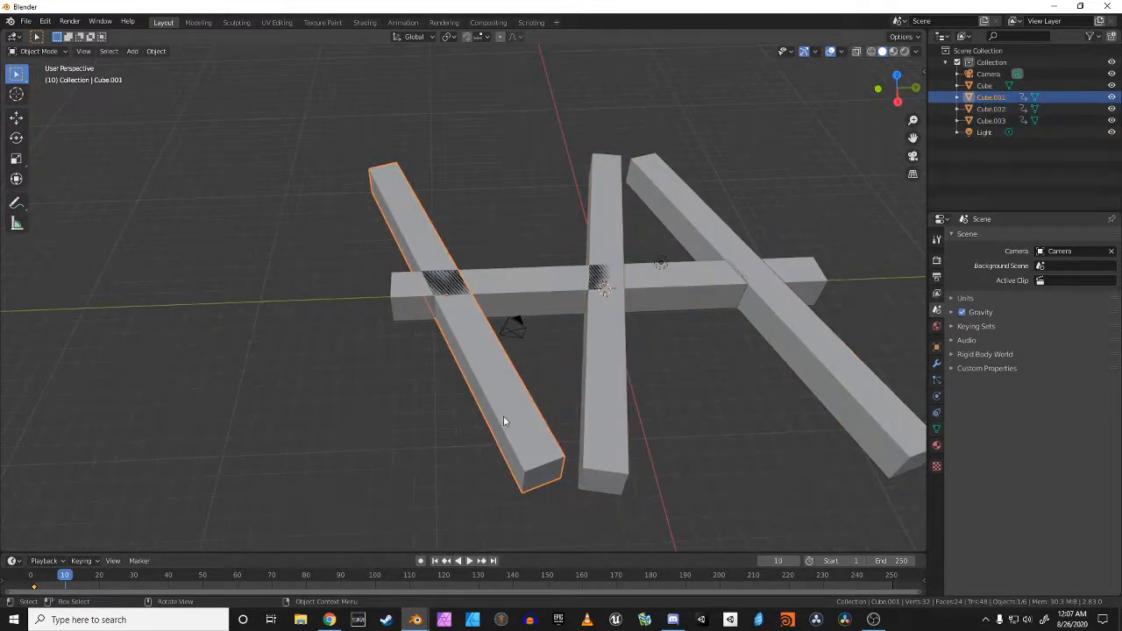
{"action": "key", "text": "r"}
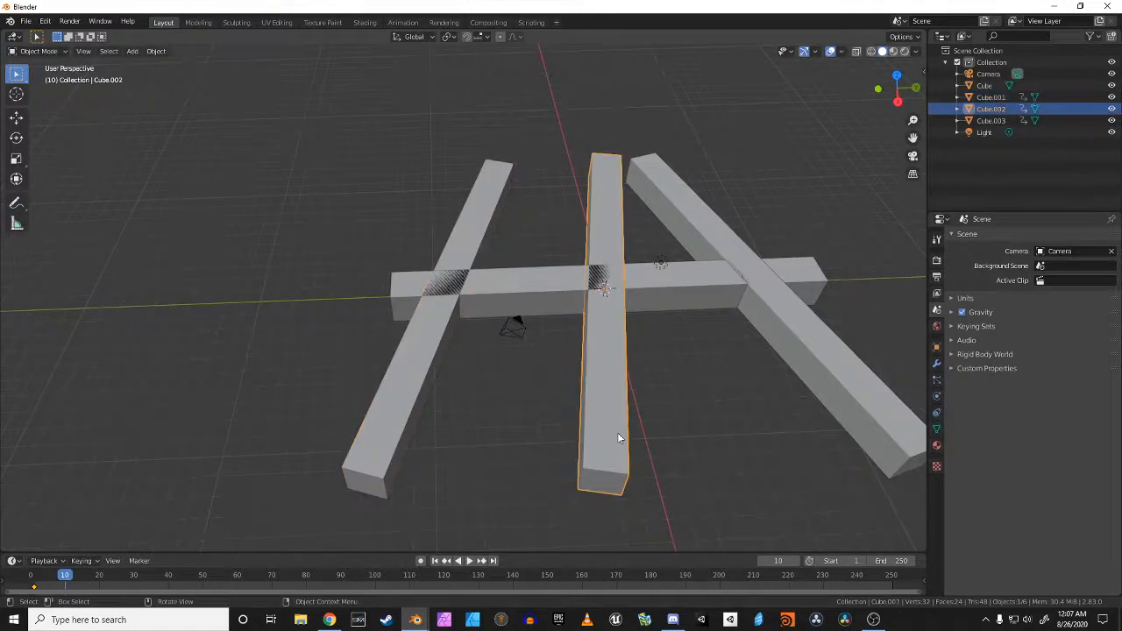
{"action": "left_click_drag", "start_coordinate": [621, 439], "coordinate": [821, 369]}
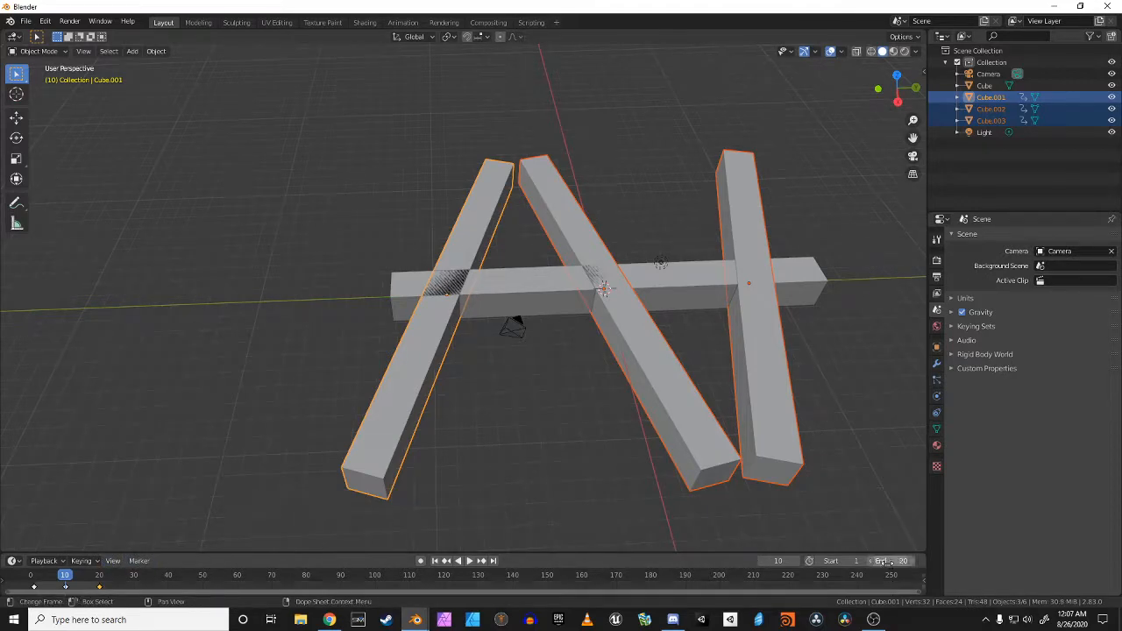
{"action": "mouse_move", "coordinate": [284, 393]}
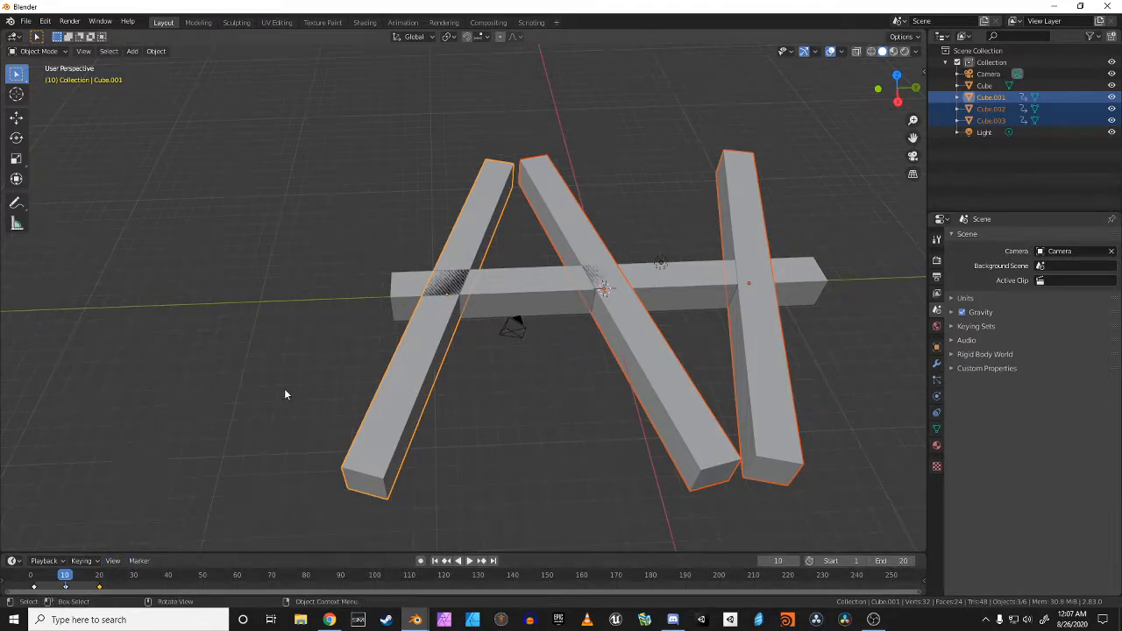
{"action": "left_click", "coordinate": [458, 561]}
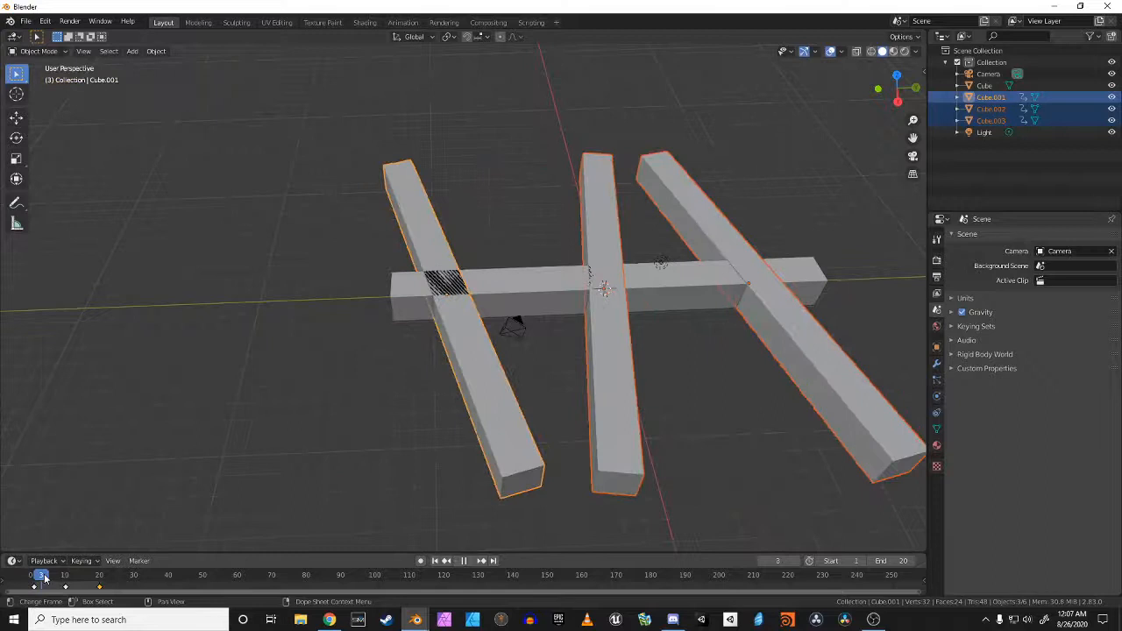
Move to another frame and rotate the middle leg opposite to the outer legs
{"action": "left_click", "coordinate": [32, 576]}
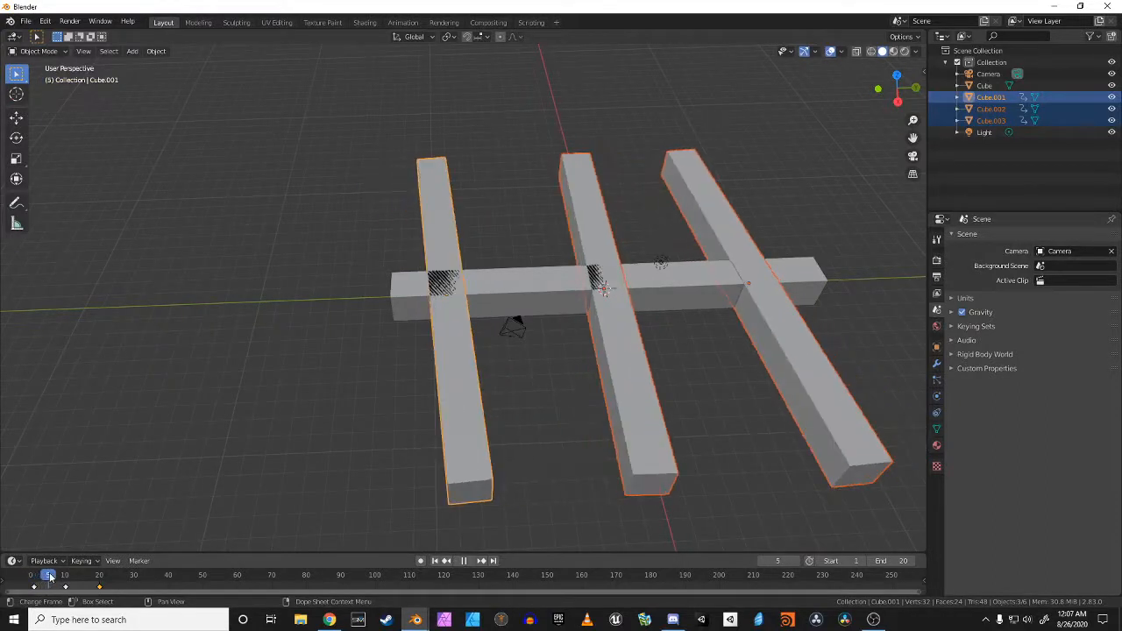
{"action": "left_click", "coordinate": [35, 575]}
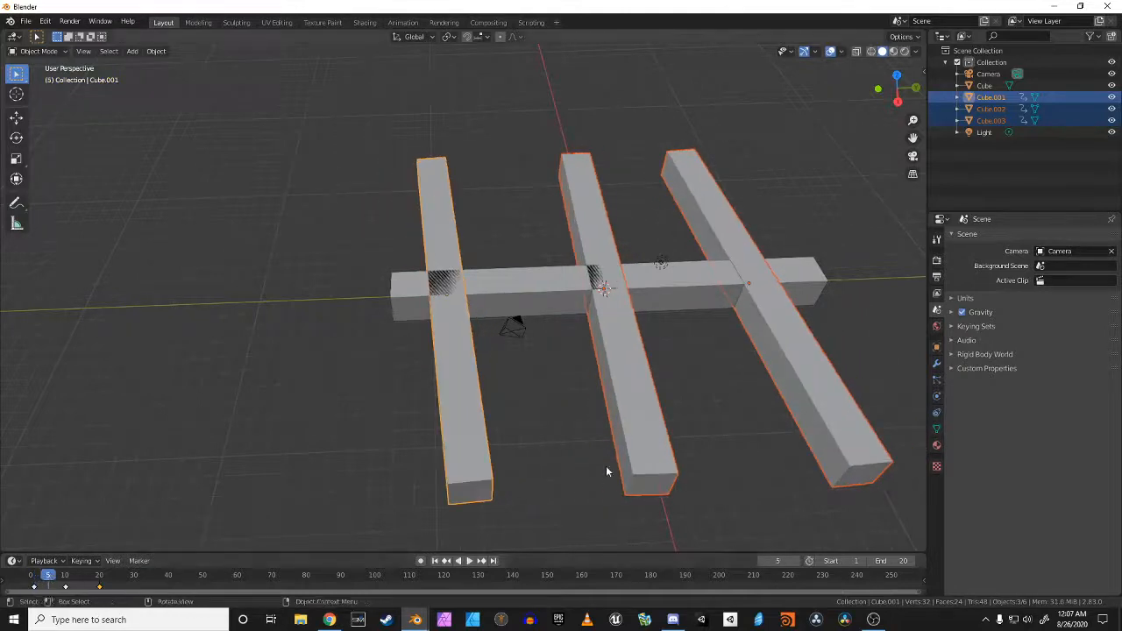
{"action": "mouse_move", "coordinate": [480, 476]}
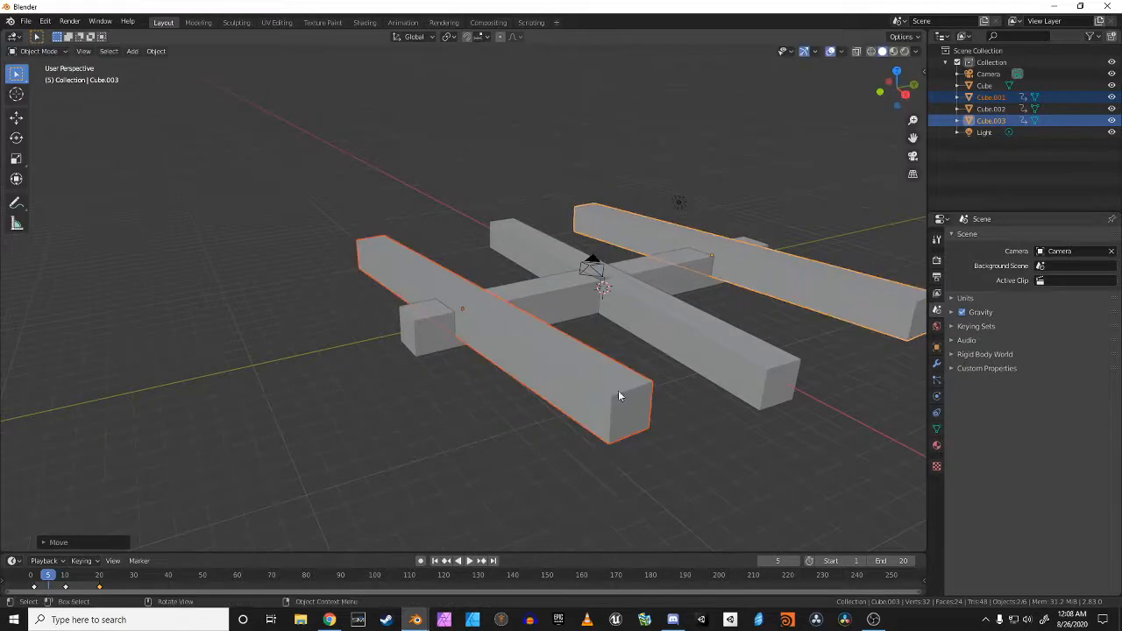
{"action": "left_click_drag", "start_coordinate": [614, 395], "coordinate": [652, 382]}
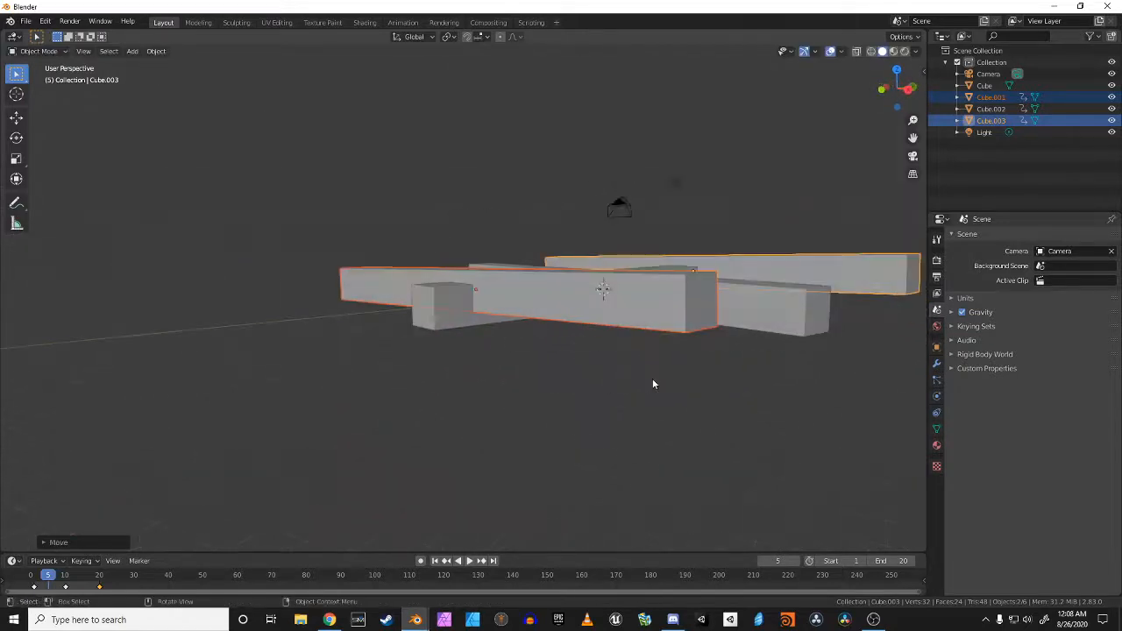
{"action": "key", "text": "g"}
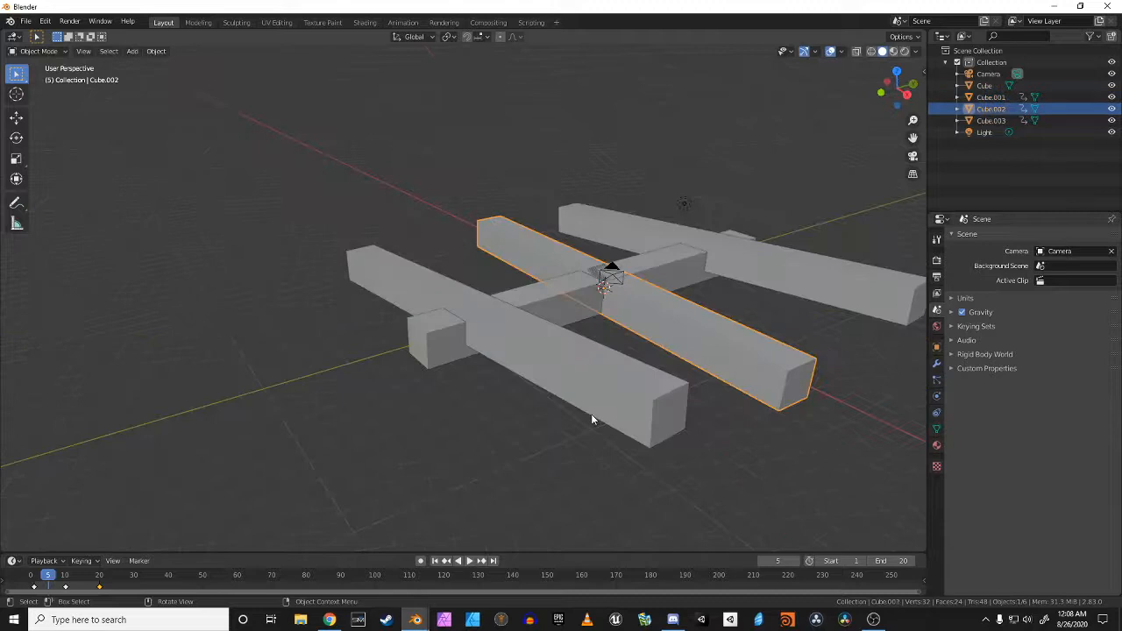
{"action": "key", "text": "r"}
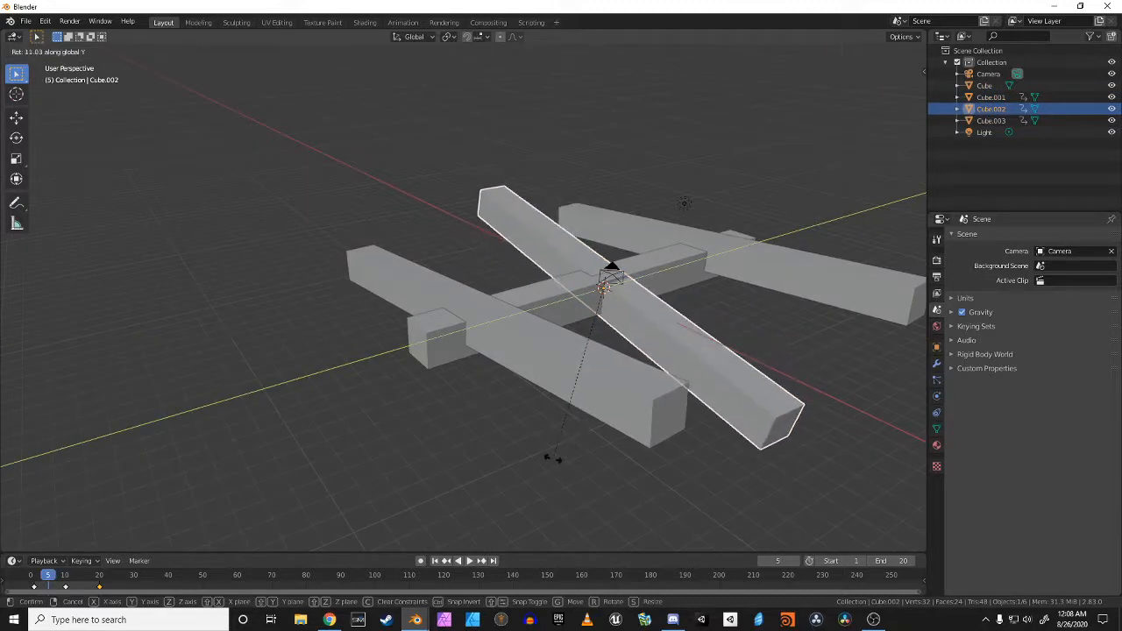
{"action": "left_click", "coordinate": [554, 454]}
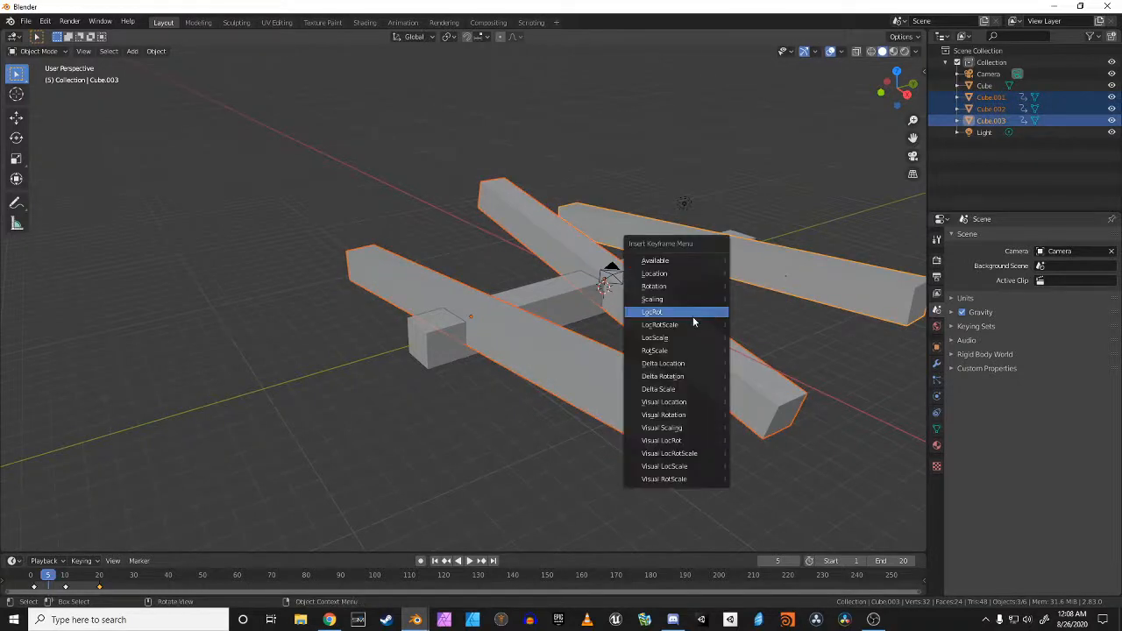
Key the legs' location and rotation (LocRot) and move to frame 15
{"action": "left_click", "coordinate": [653, 312]}
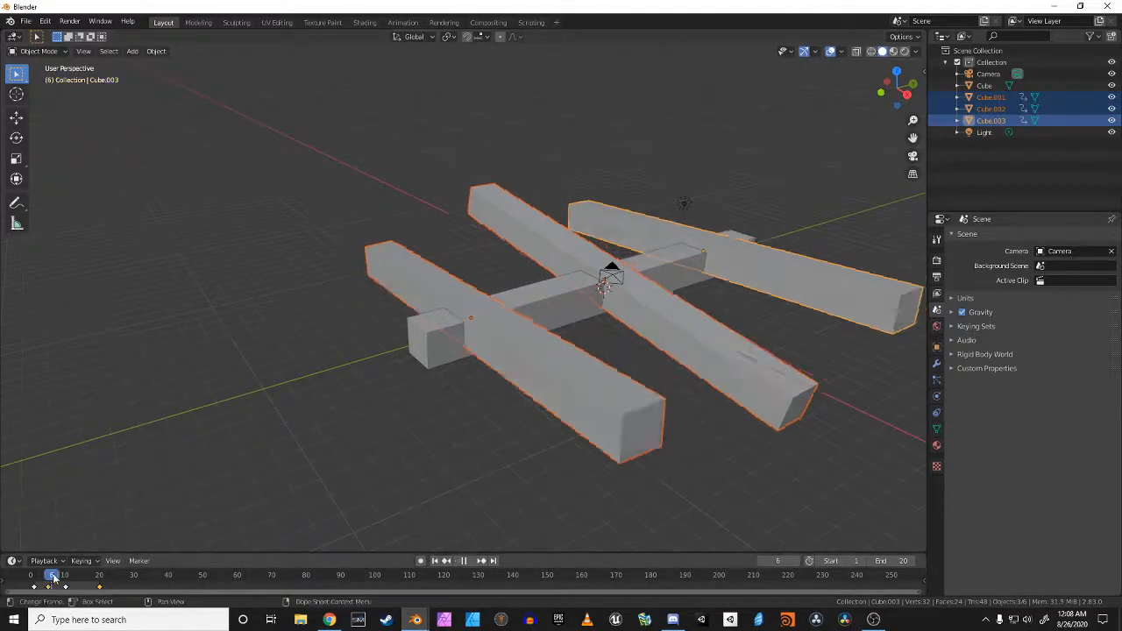
{"action": "left_click", "coordinate": [81, 575]}
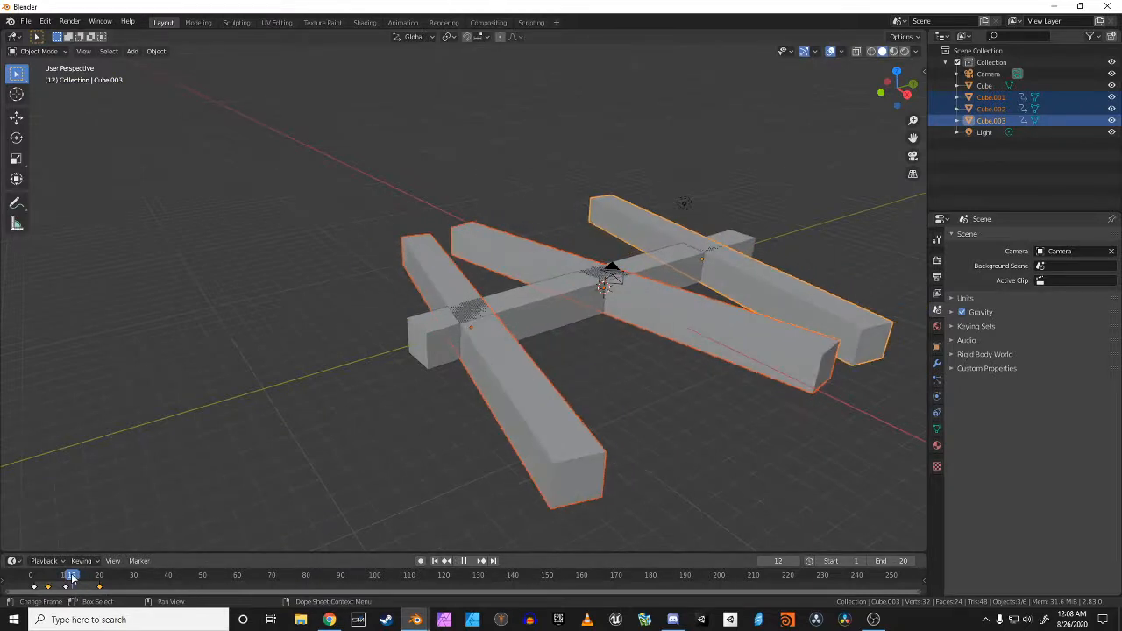
{"action": "left_click", "coordinate": [79, 575]}
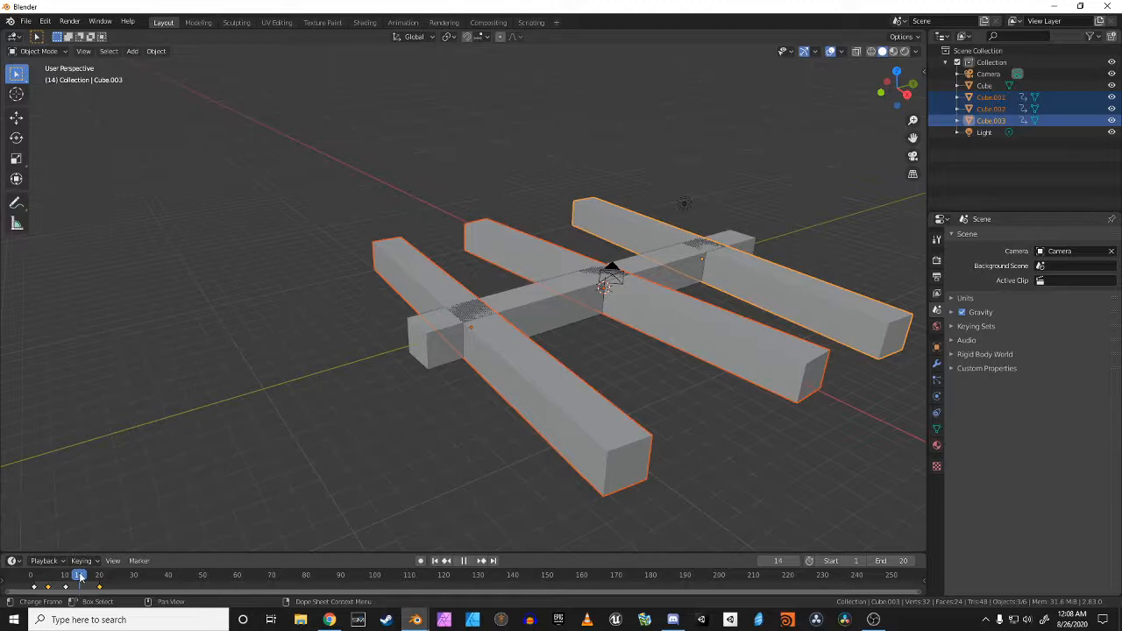
{"action": "left_click", "coordinate": [80, 575]}
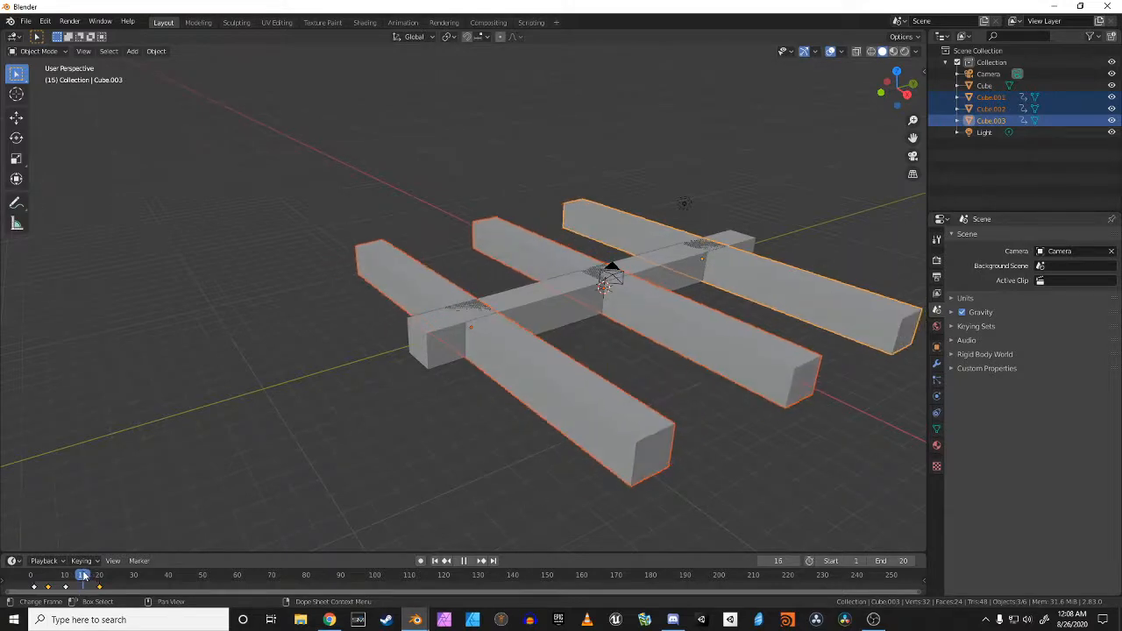
Lift the middle leg upward along Z for the mid-step pose
{"action": "left_click", "coordinate": [424, 281]}
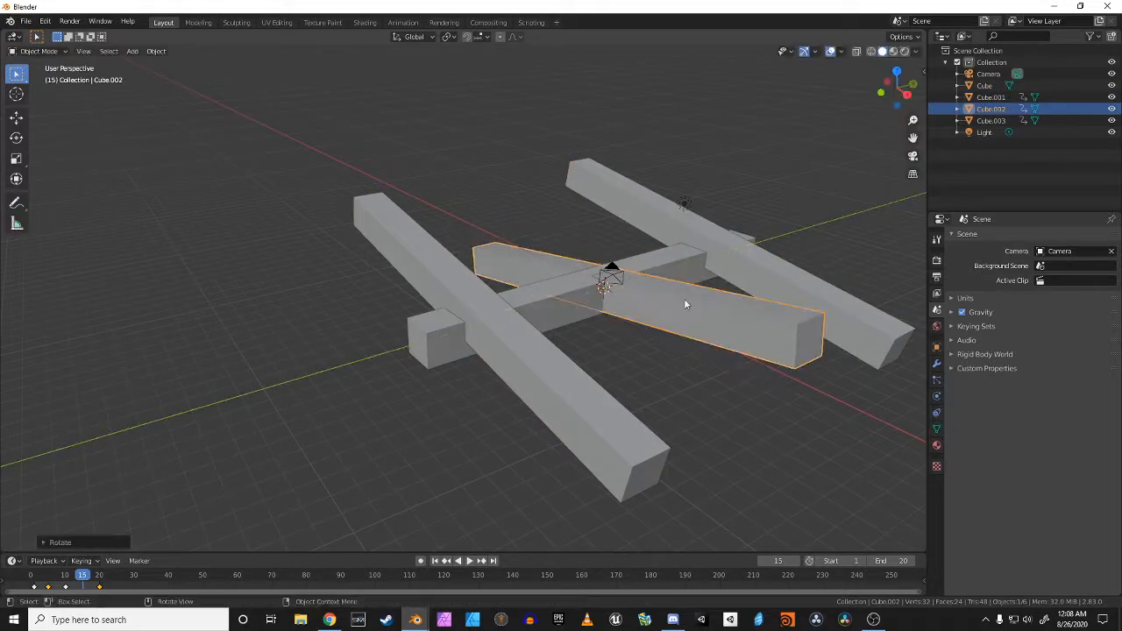
{"action": "key", "text": "g"}
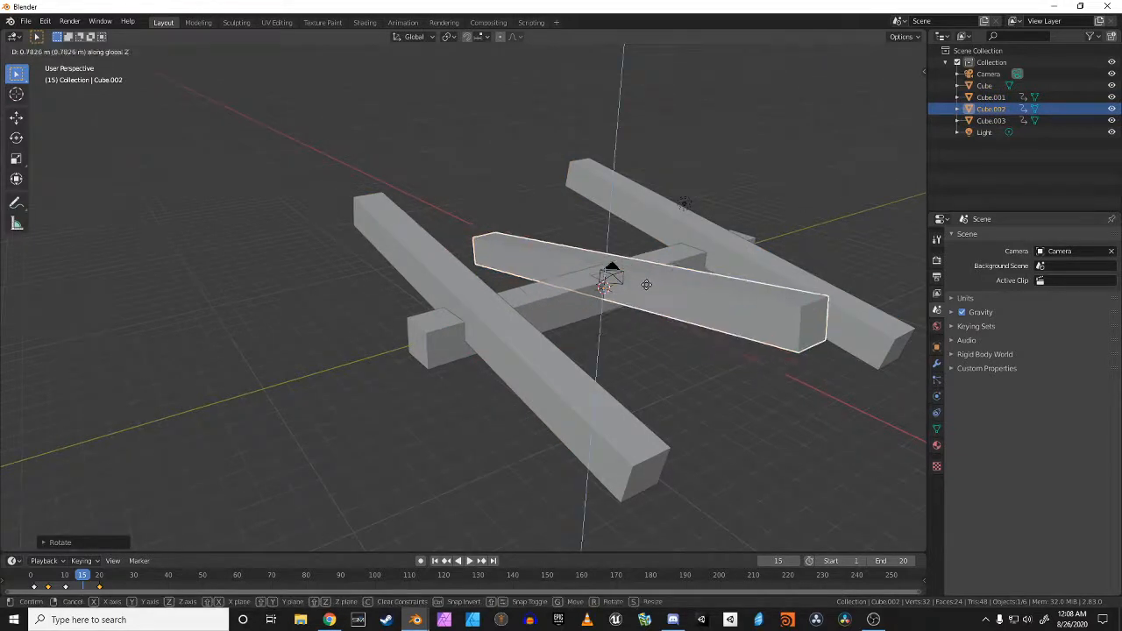
{"action": "left_click", "coordinate": [631, 272]}
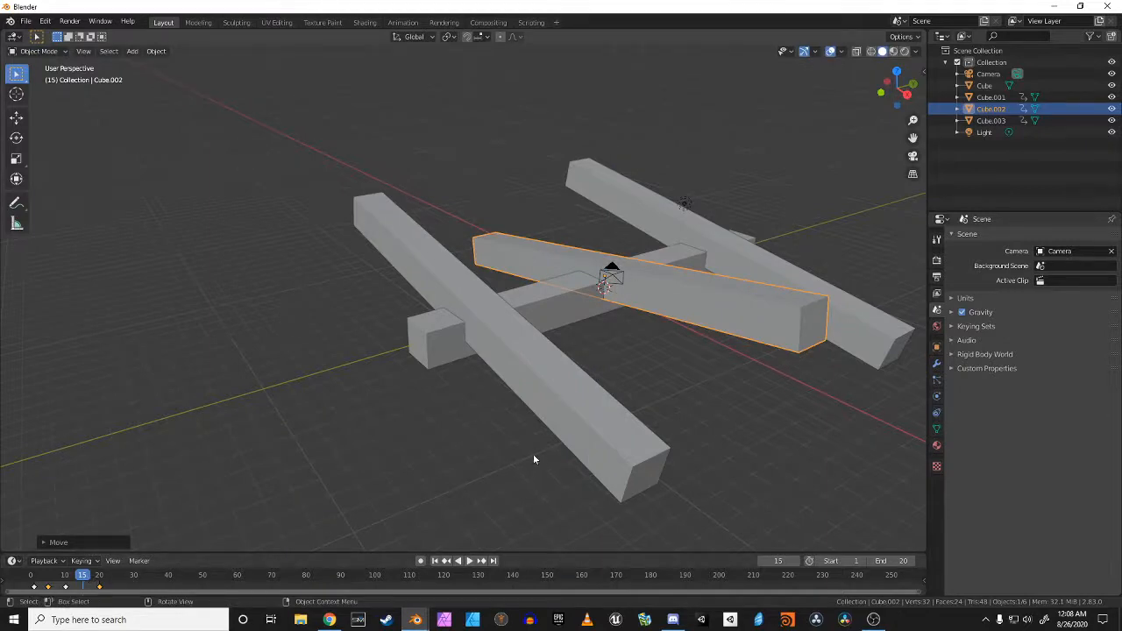
{"action": "mouse_move", "coordinate": [585, 279]}
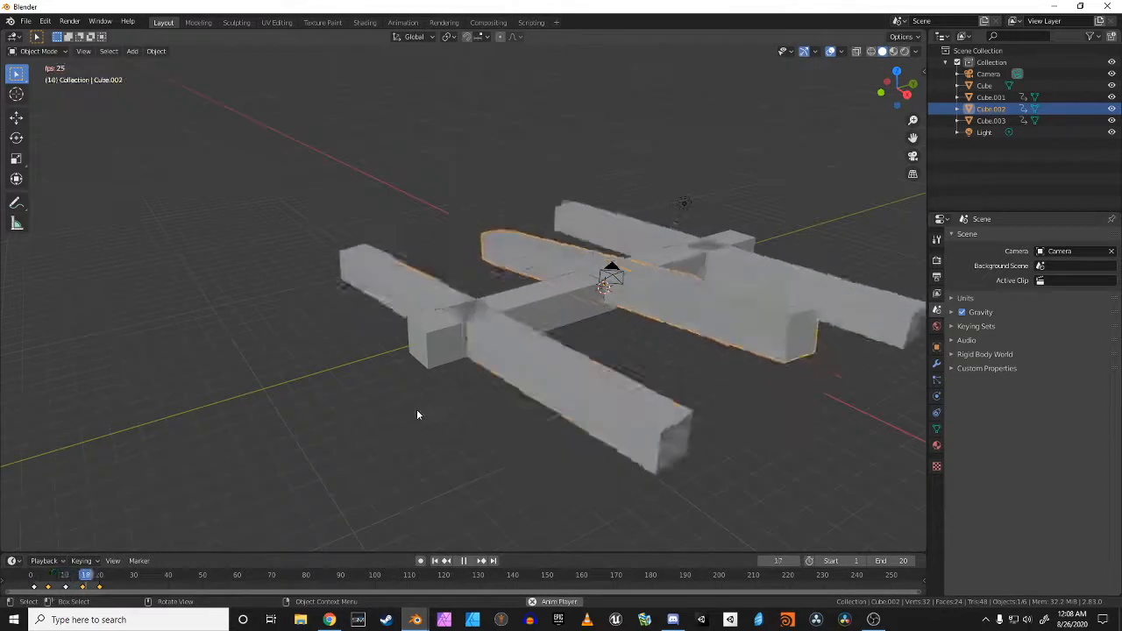
{"action": "left_click", "coordinate": [463, 561]}
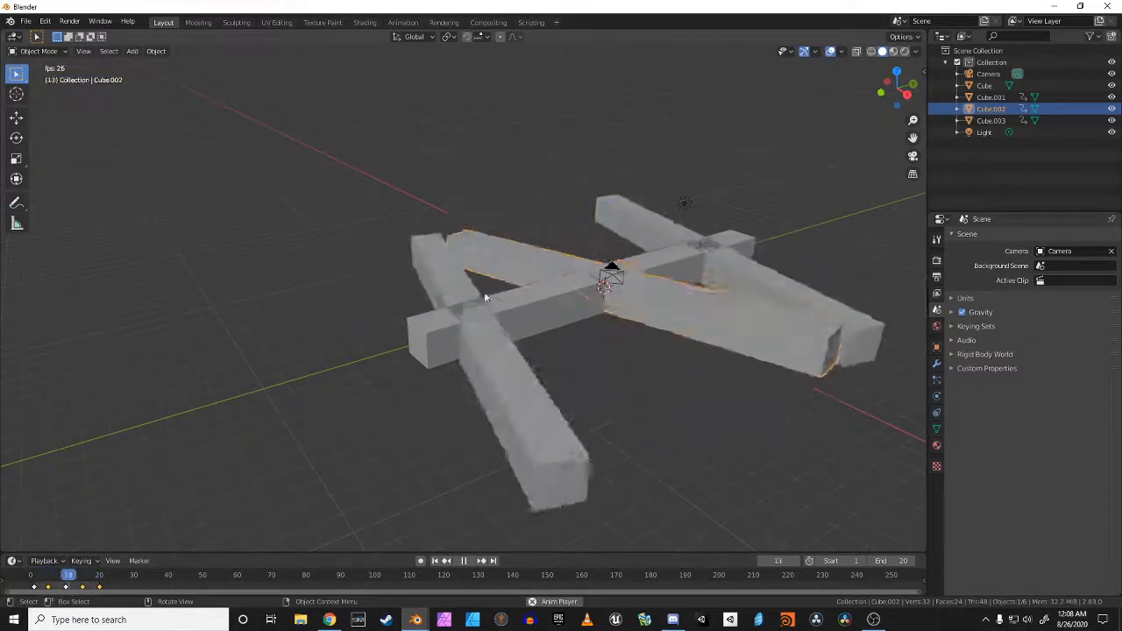
{"action": "left_click", "coordinate": [31, 575]}
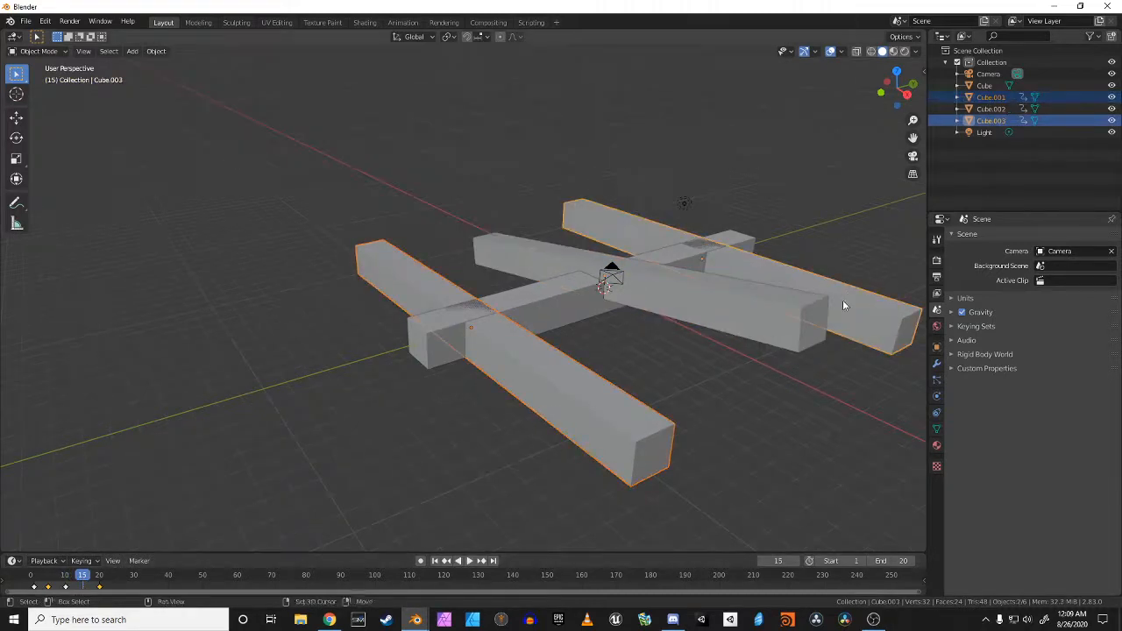
Keyframe the mid-step leg pose and play back the walk cycle
{"action": "key", "text": "r"}
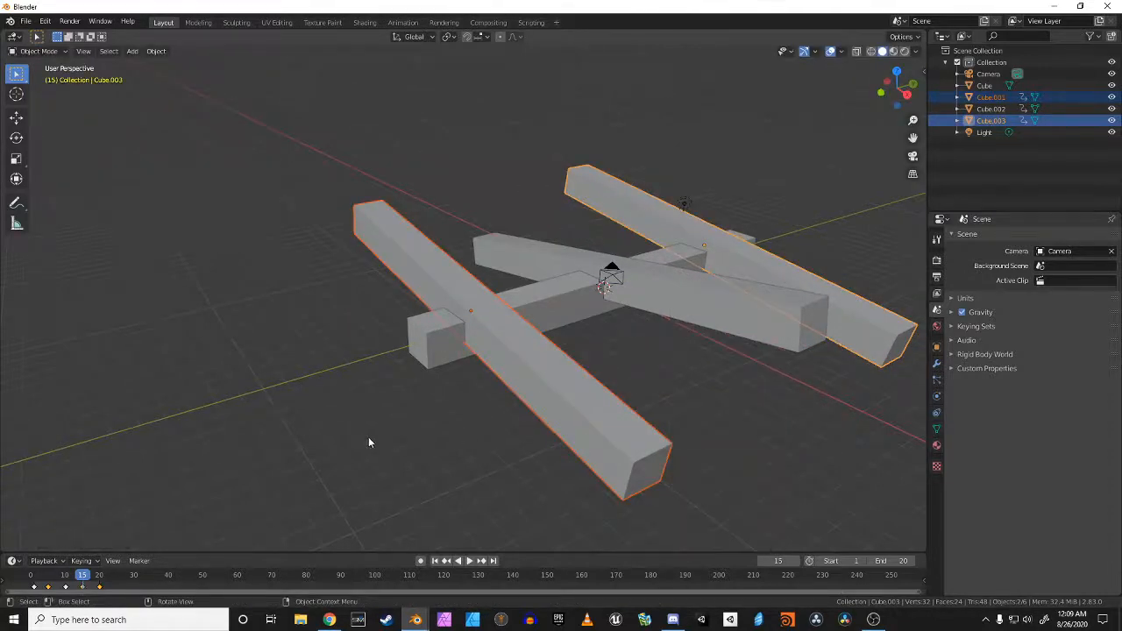
{"action": "left_click", "coordinate": [470, 562]}
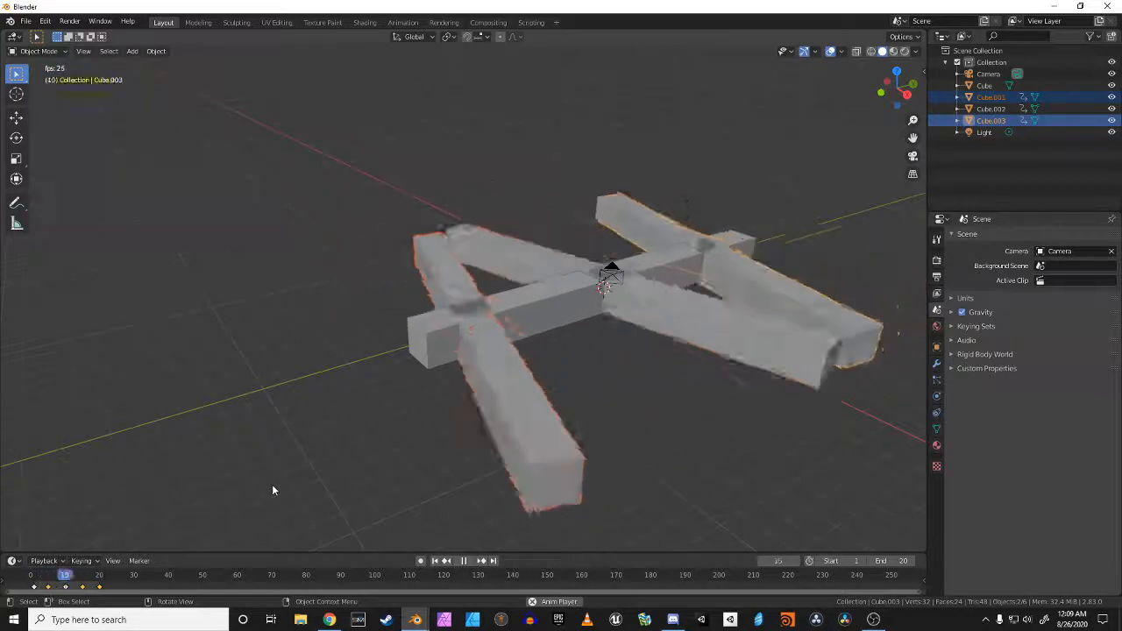